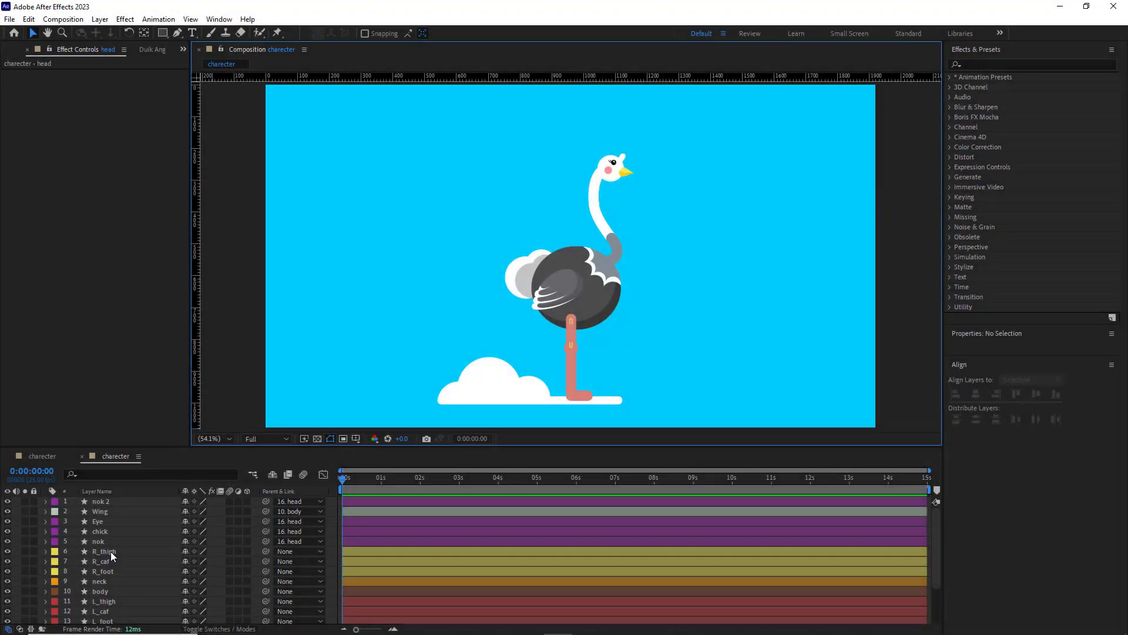
- Create a Duik thigh/calf/foot bone chain on R_thigh, R_caf and R_foot via the Leg option
{"action": "left_click", "coordinate": [101, 571]}
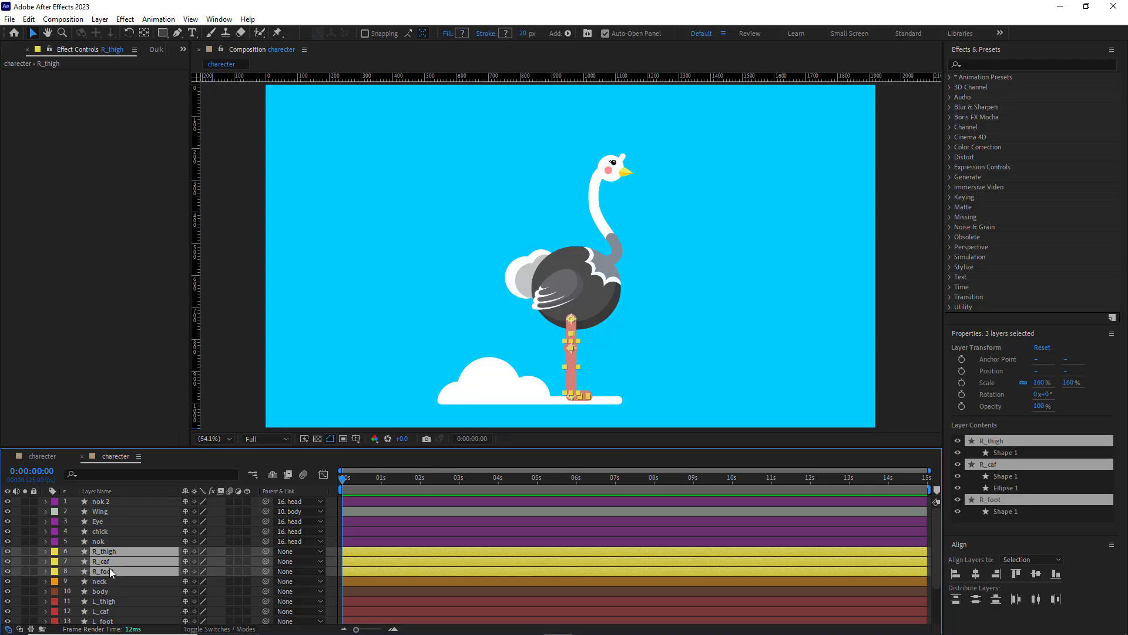
{"action": "left_click", "coordinate": [183, 49]}
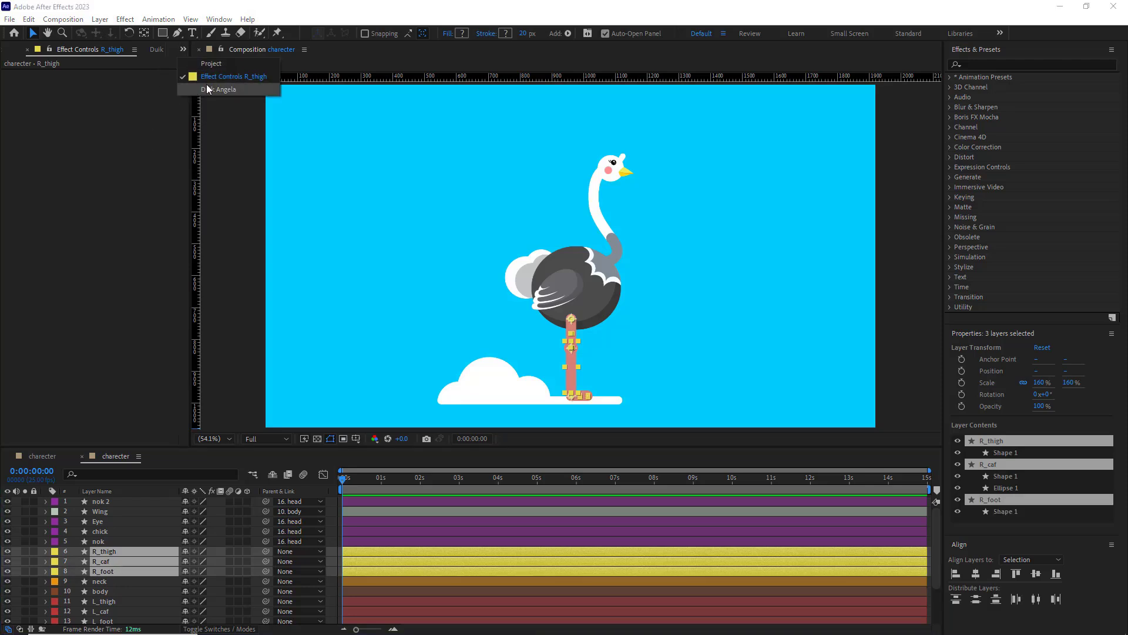
{"action": "left_click", "coordinate": [225, 90]}
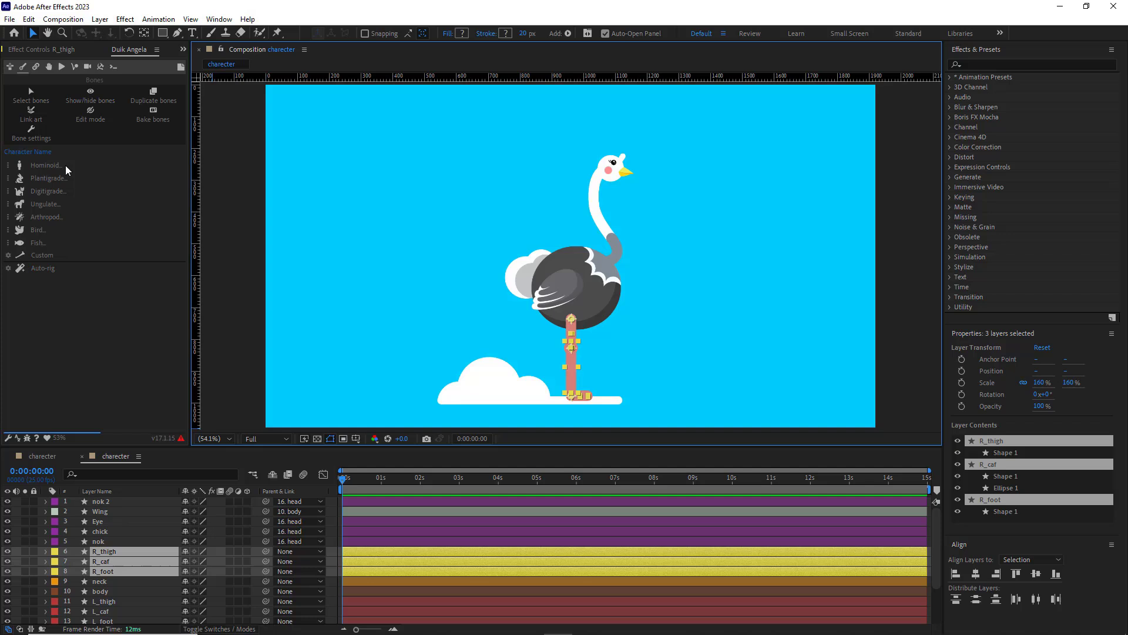
{"action": "left_click", "coordinate": [46, 165]}
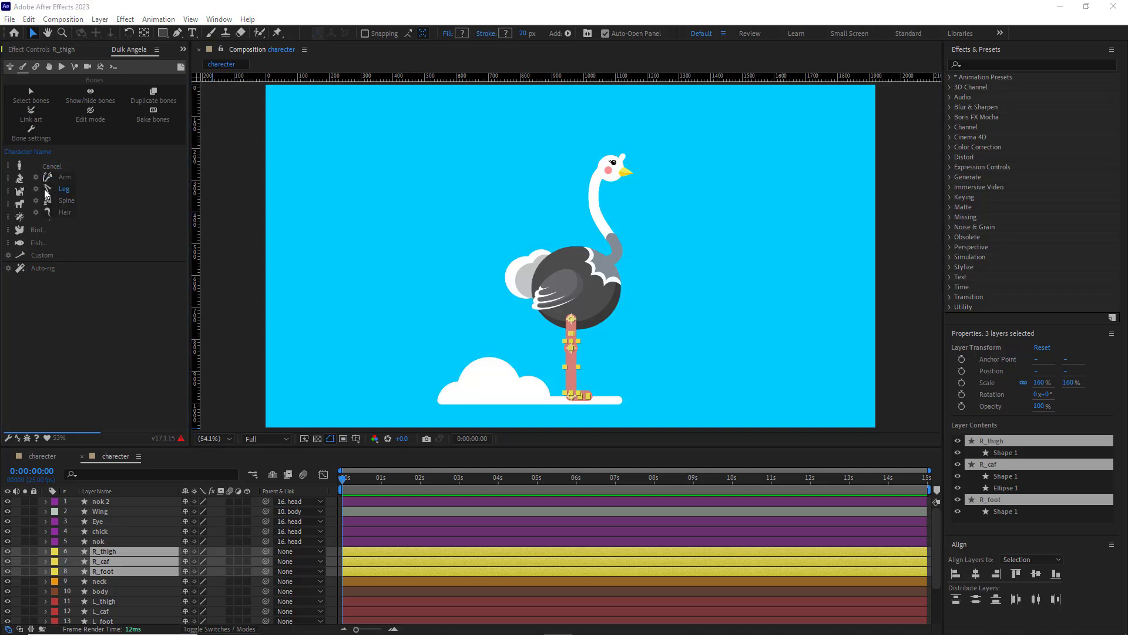
{"action": "left_click", "coordinate": [64, 188]}
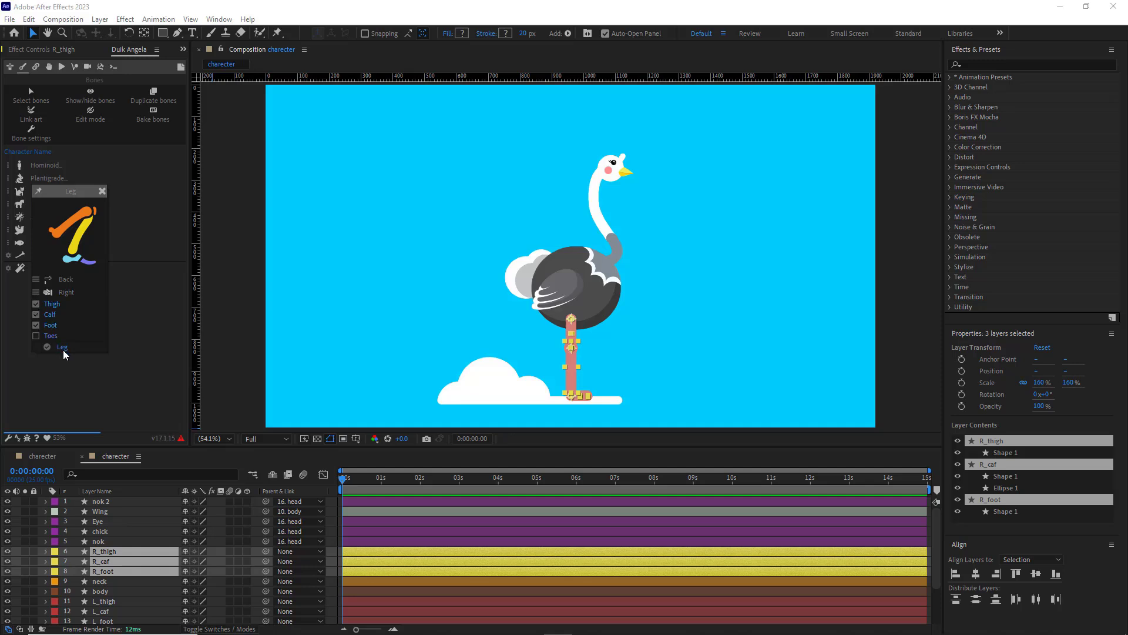
{"action": "mouse_move", "coordinate": [64, 347]}
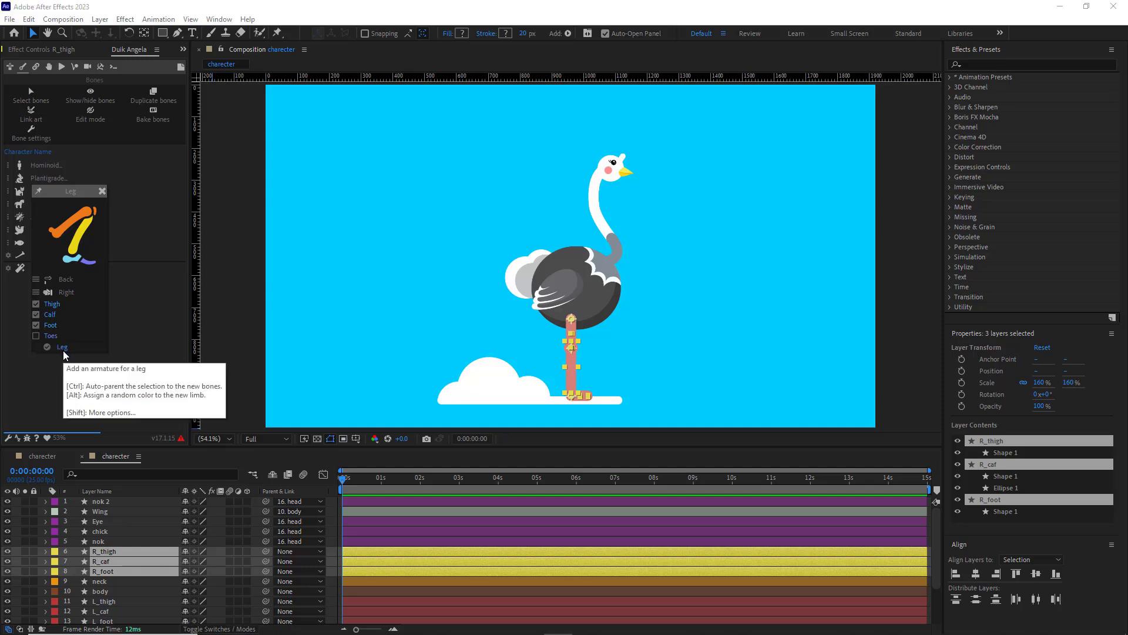
{"action": "mouse_move", "coordinate": [64, 351]}
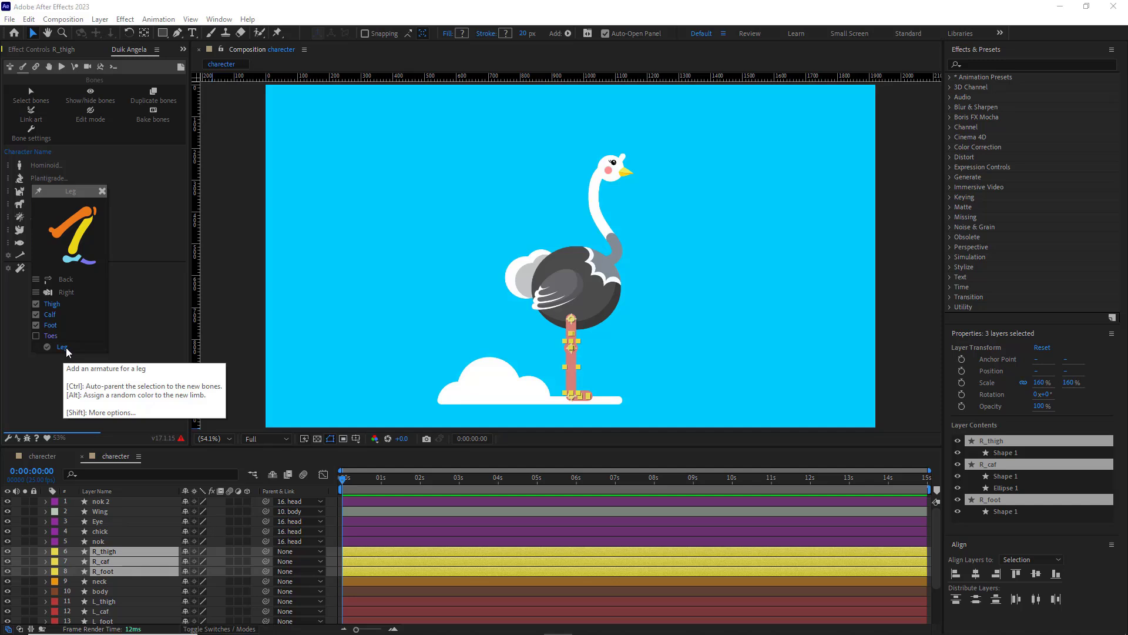
{"action": "left_click", "coordinate": [63, 345]}
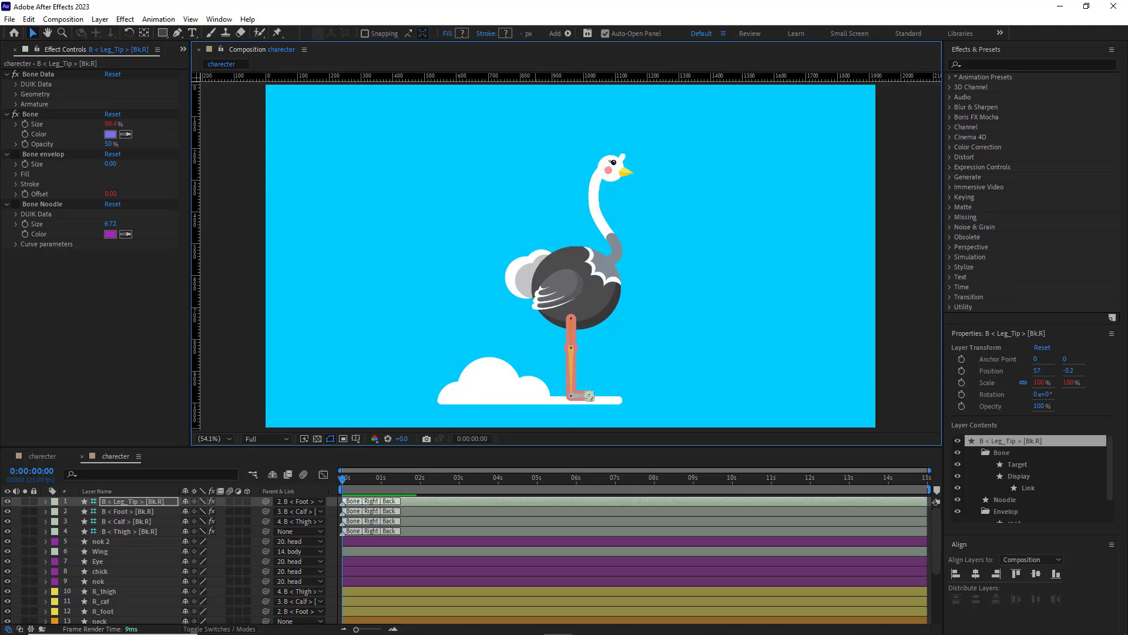
- Create the same Duik leg bone chain for L_thigh, L_caf and L_foot
{"action": "scroll", "scroll_direction": "down", "scroll_amount": 3}
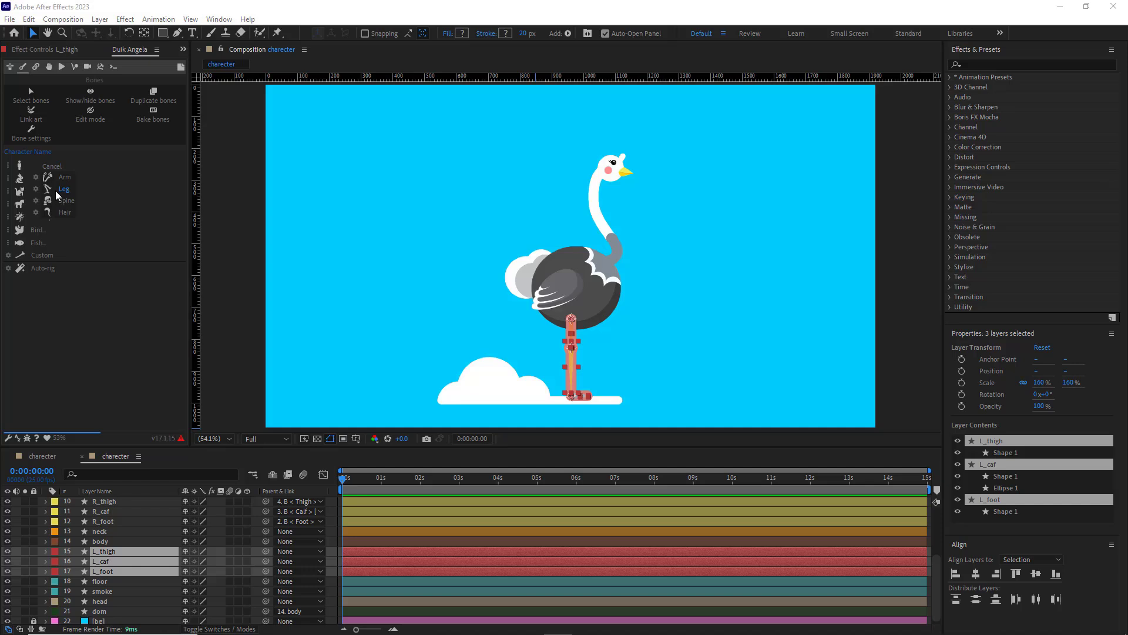
{"action": "left_click", "coordinate": [64, 188]}
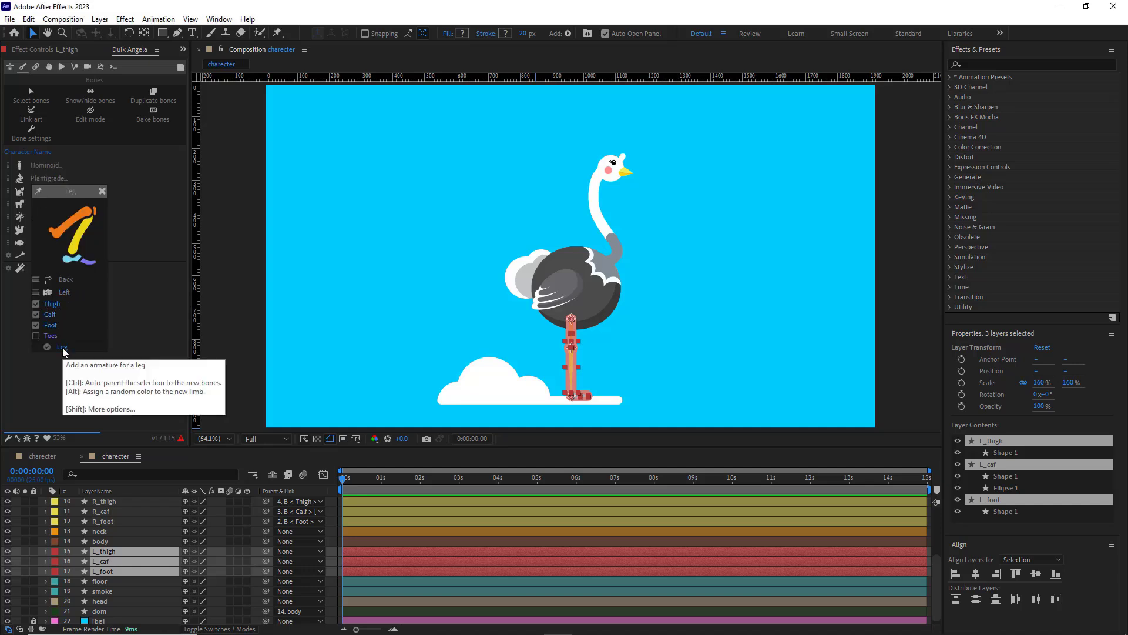
{"action": "left_click", "coordinate": [63, 347]}
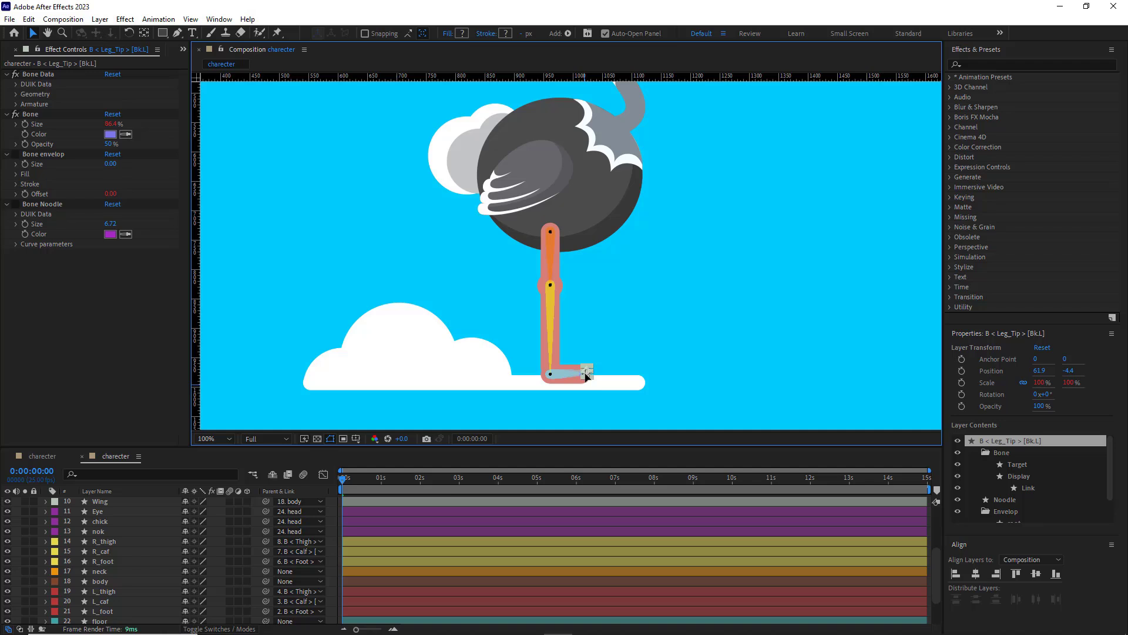
{"action": "left_click", "coordinate": [98, 571]}
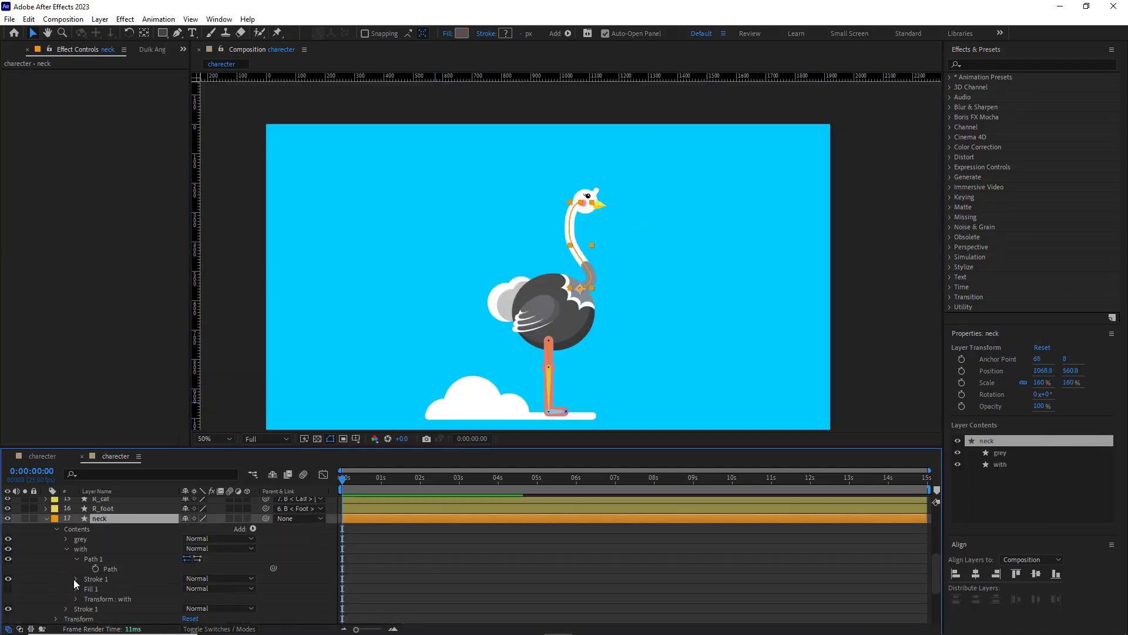
- Build a Duik spine along the neck's Path 1 with 3 neck bones and a head bone
{"action": "left_click", "coordinate": [94, 559]}
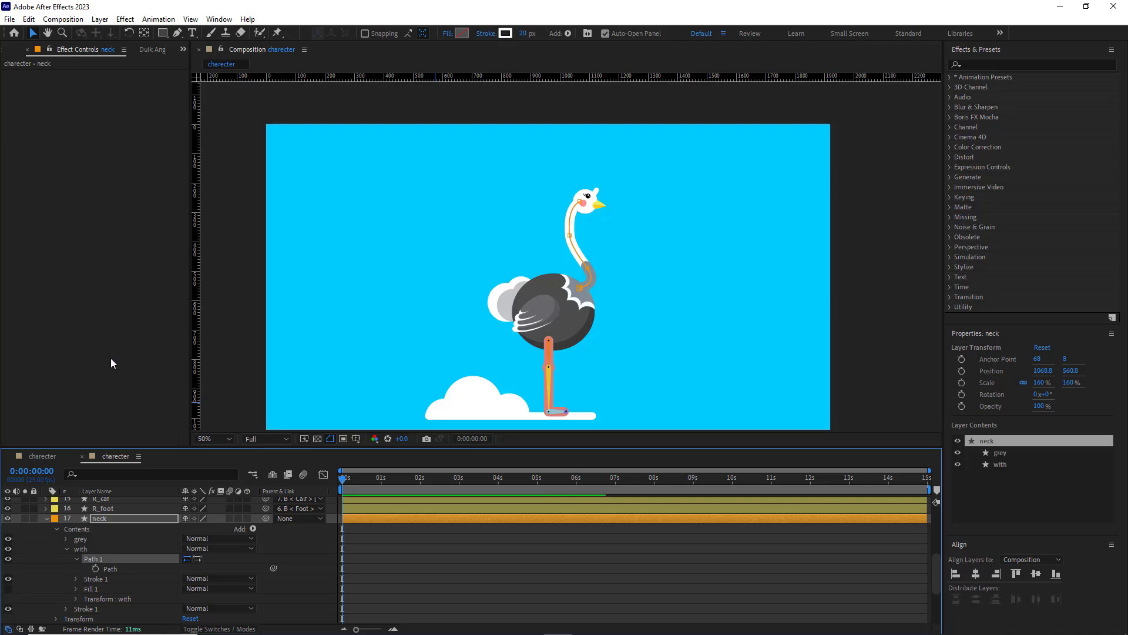
{"action": "left_click", "coordinate": [152, 49]}
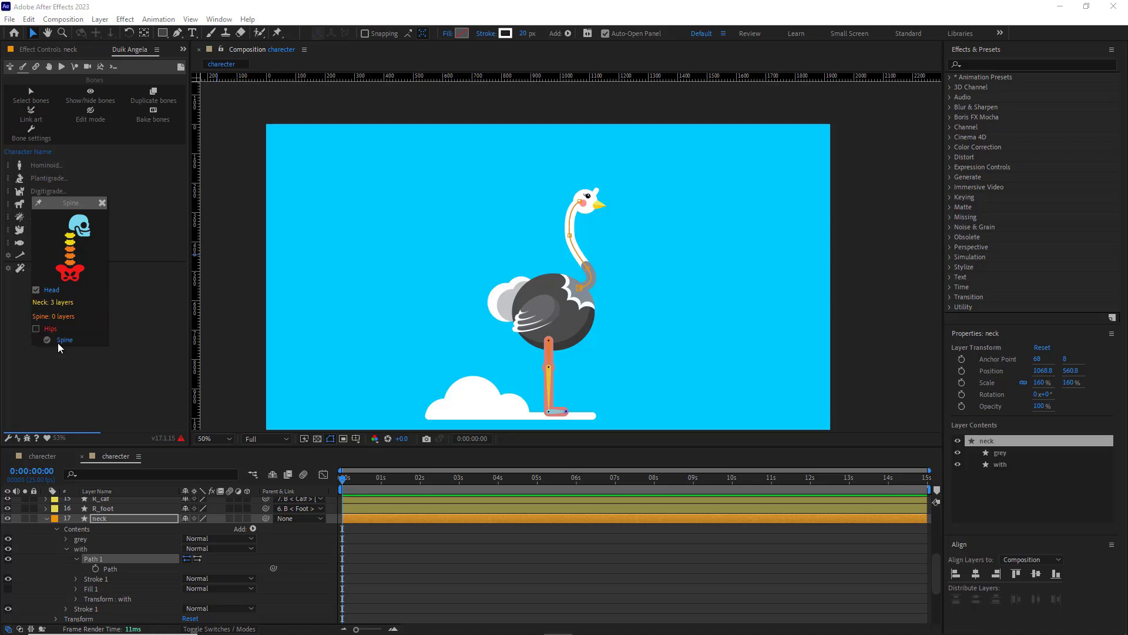
{"action": "left_click", "coordinate": [65, 340]}
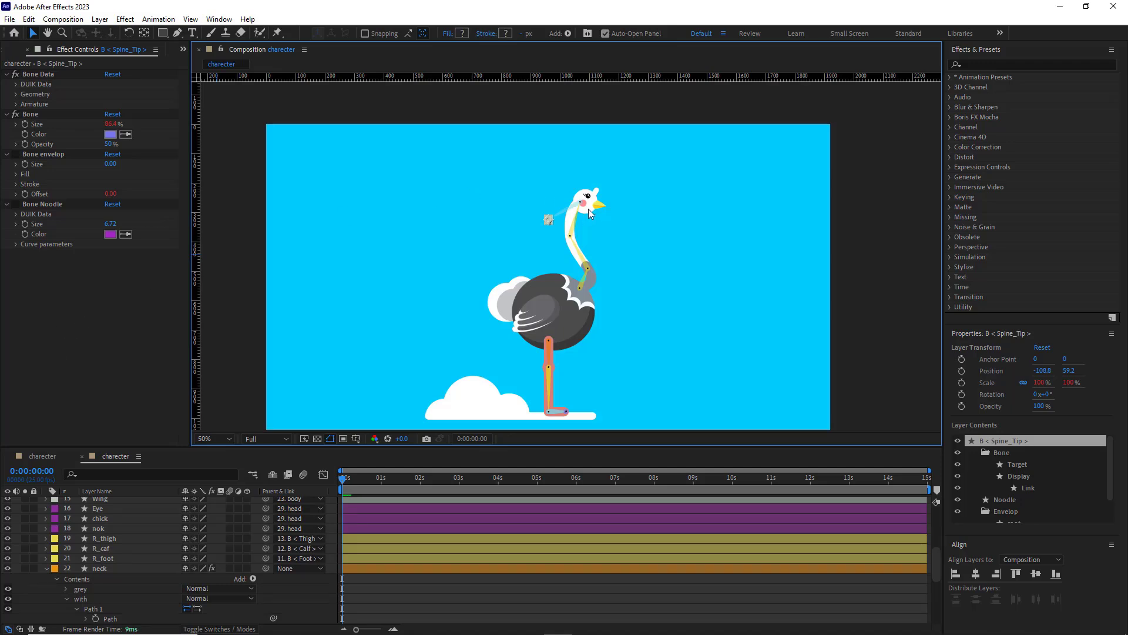
{"action": "left_click", "coordinate": [210, 439]}
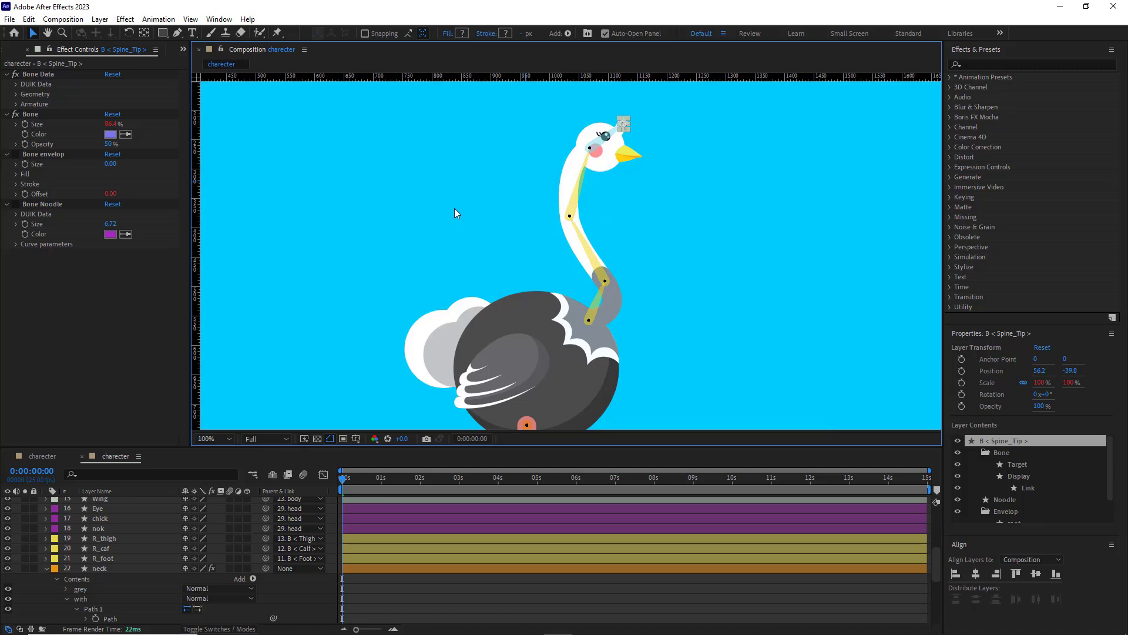
{"action": "left_click", "coordinate": [213, 439]}
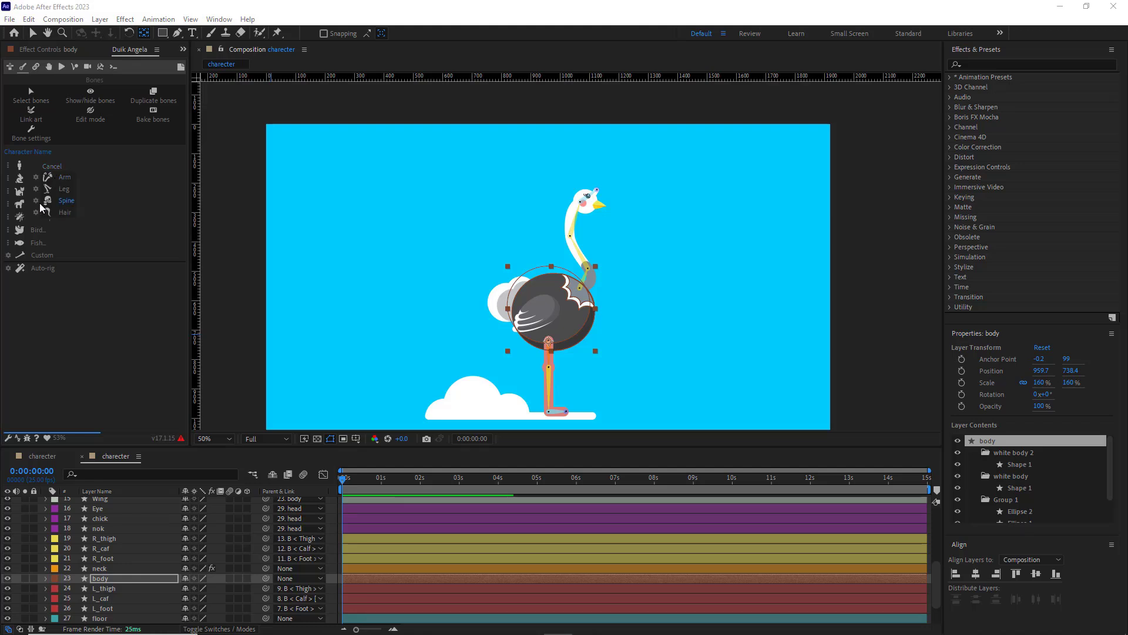
- Add a hips-only Duik spine armature to the body layer, with Head unchecked and 0 neck/spine bones
{"action": "left_click", "coordinate": [66, 200]}
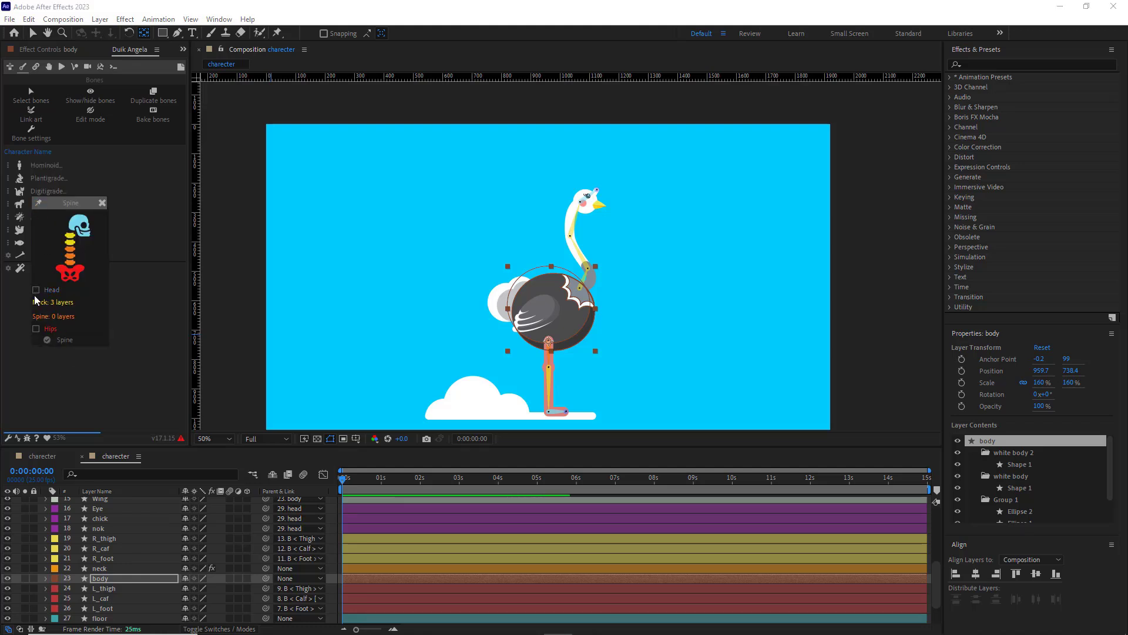
{"action": "left_click", "coordinate": [68, 302]}
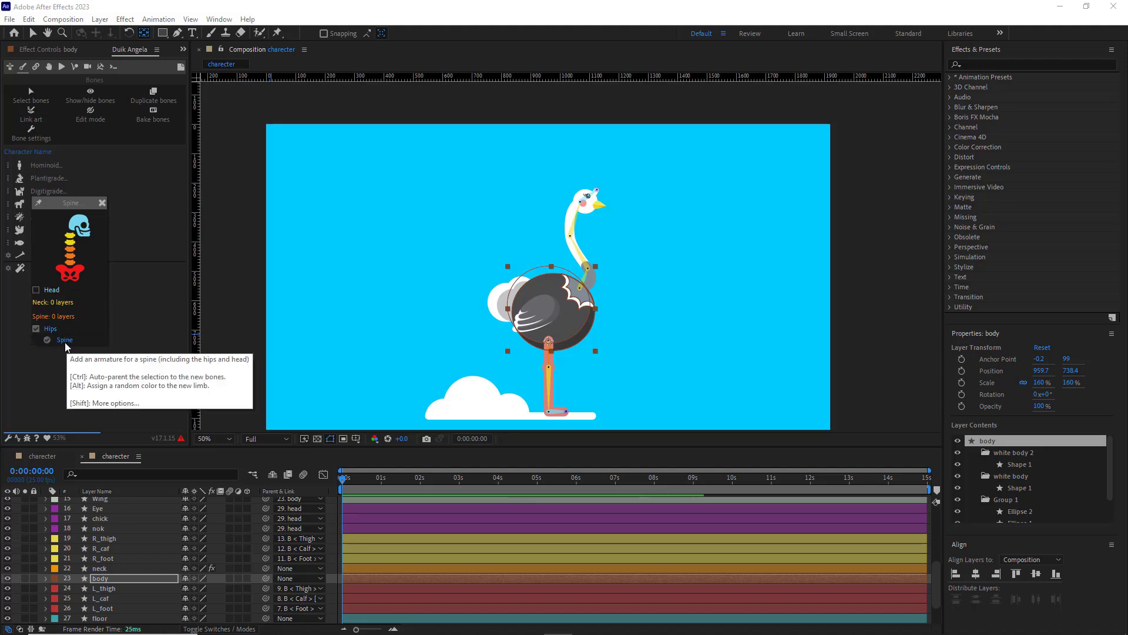
{"action": "left_click", "coordinate": [64, 339]}
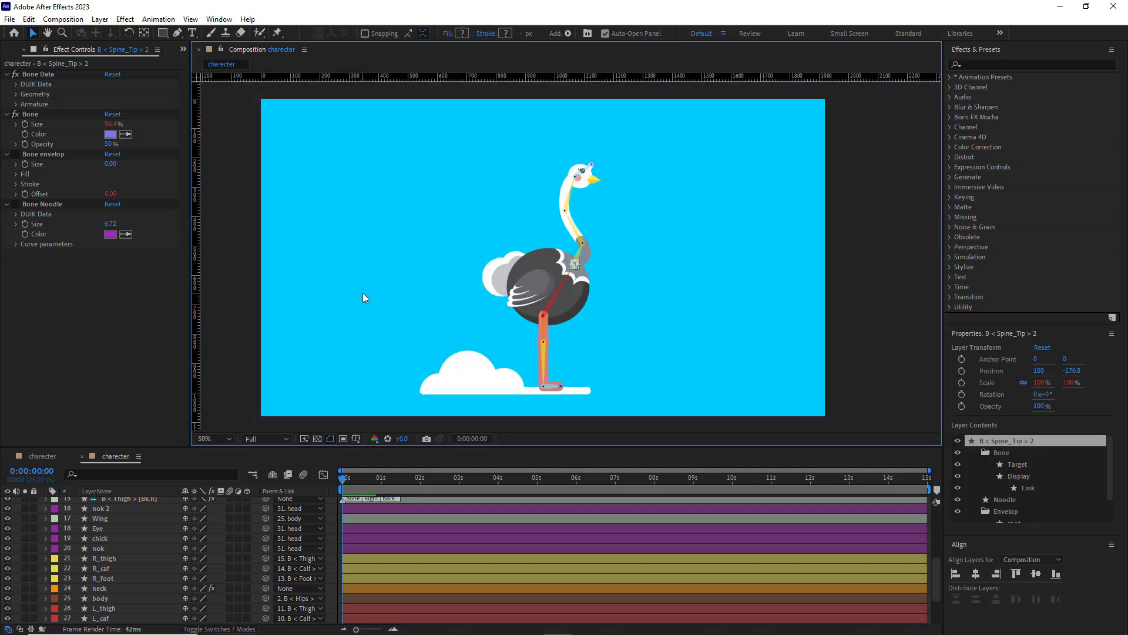
- Select all bones in the Duik Angela panel and auto-rig them with controllers
{"action": "left_click", "coordinate": [197, 49]}
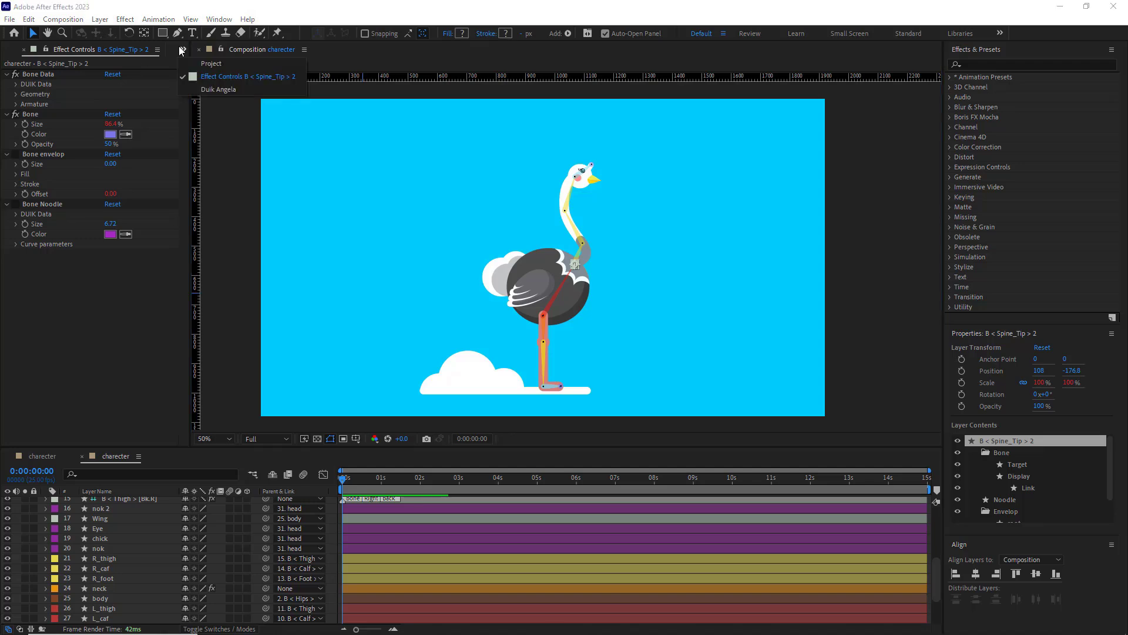
{"action": "left_click", "coordinate": [218, 88]}
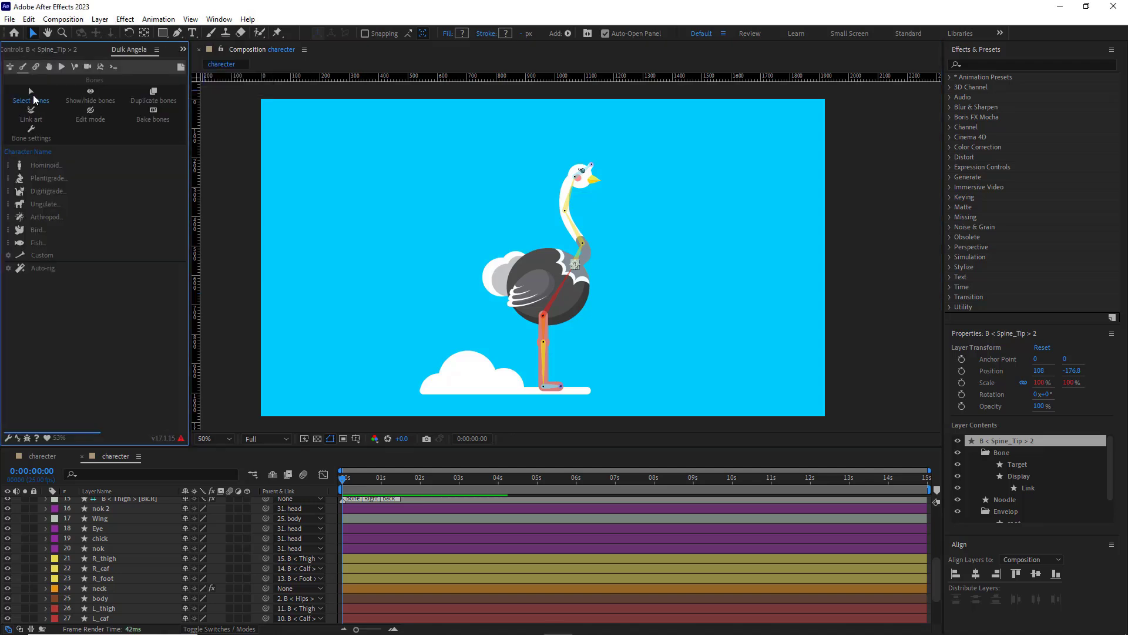
{"action": "left_click", "coordinate": [30, 99]}
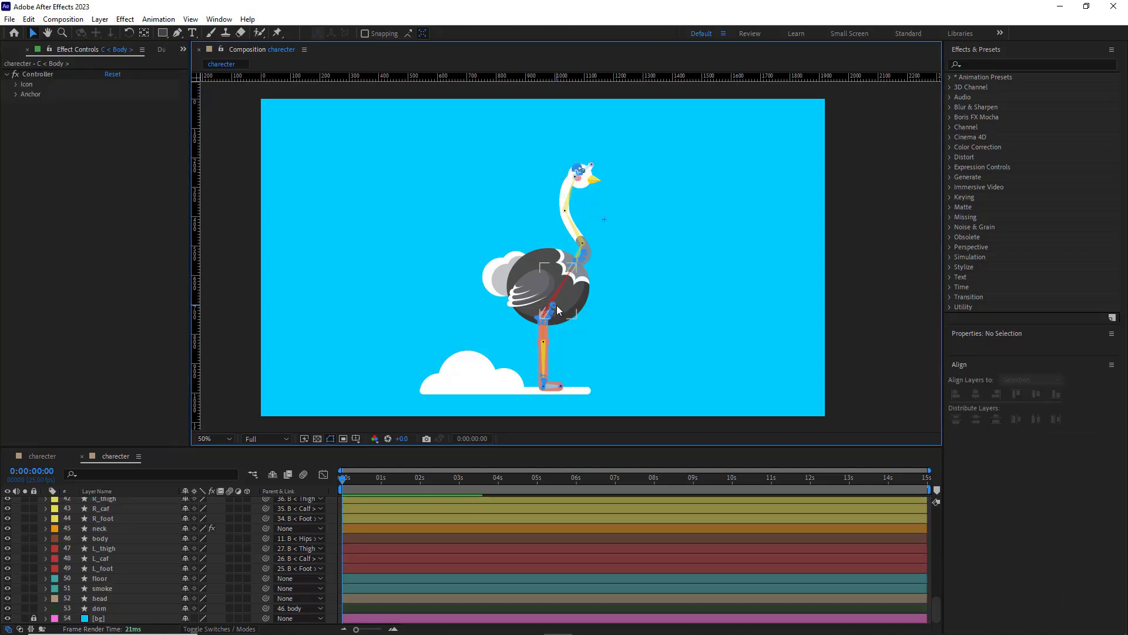
- Inspect the body and shoulders/neck controllers added by the auto-rig
{"action": "left_click", "coordinate": [207, 438]}
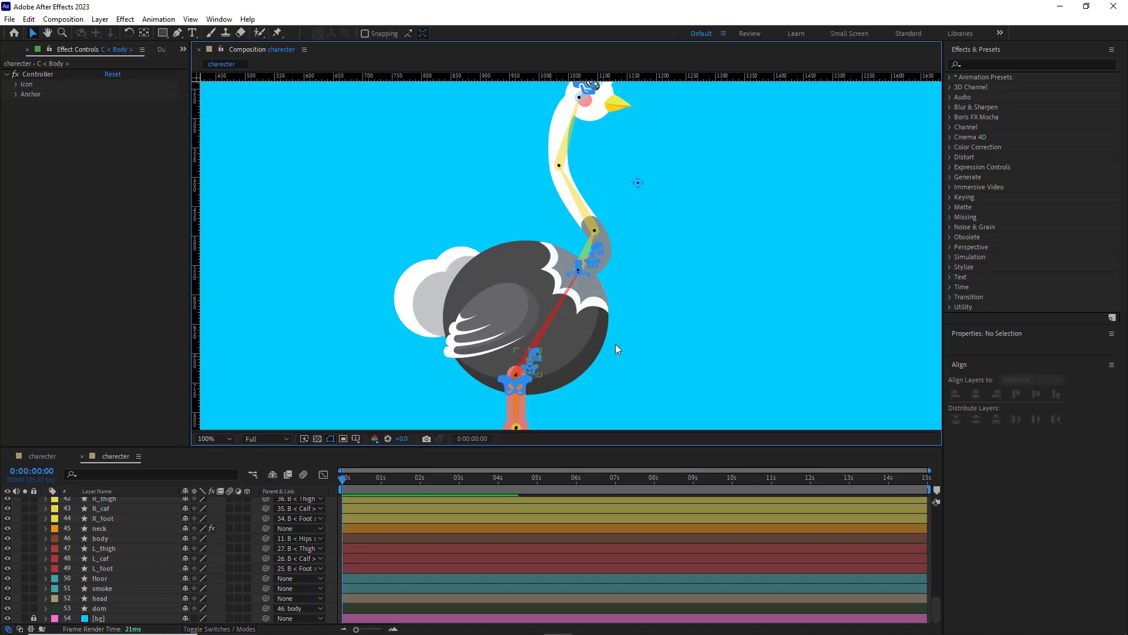
{"action": "left_click", "coordinate": [579, 270]}
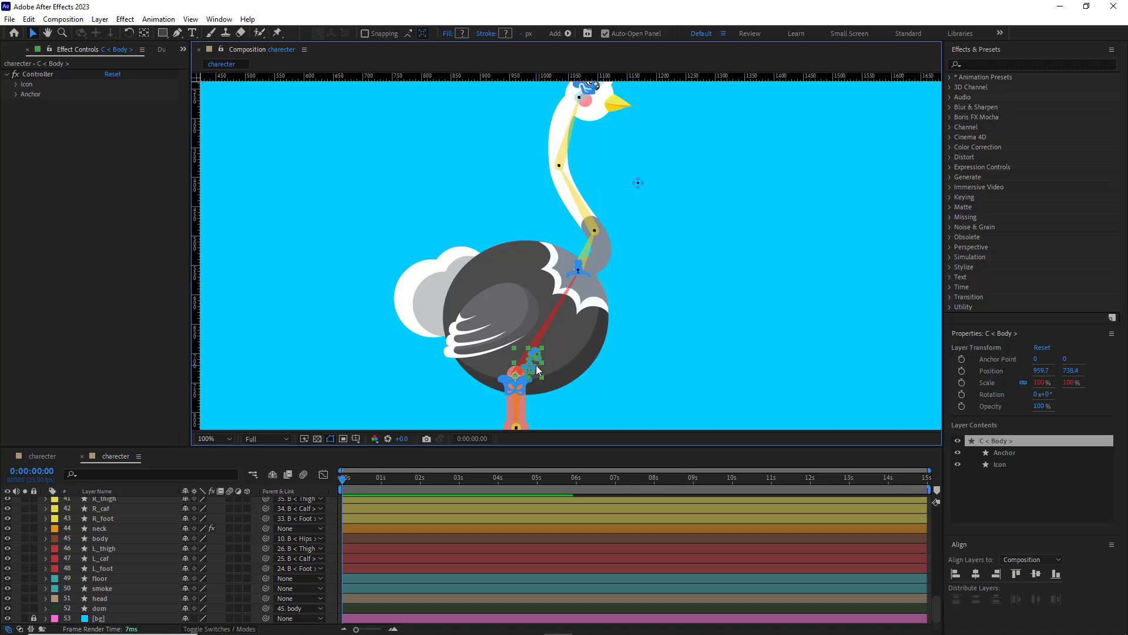
{"action": "left_click", "coordinate": [578, 272]}
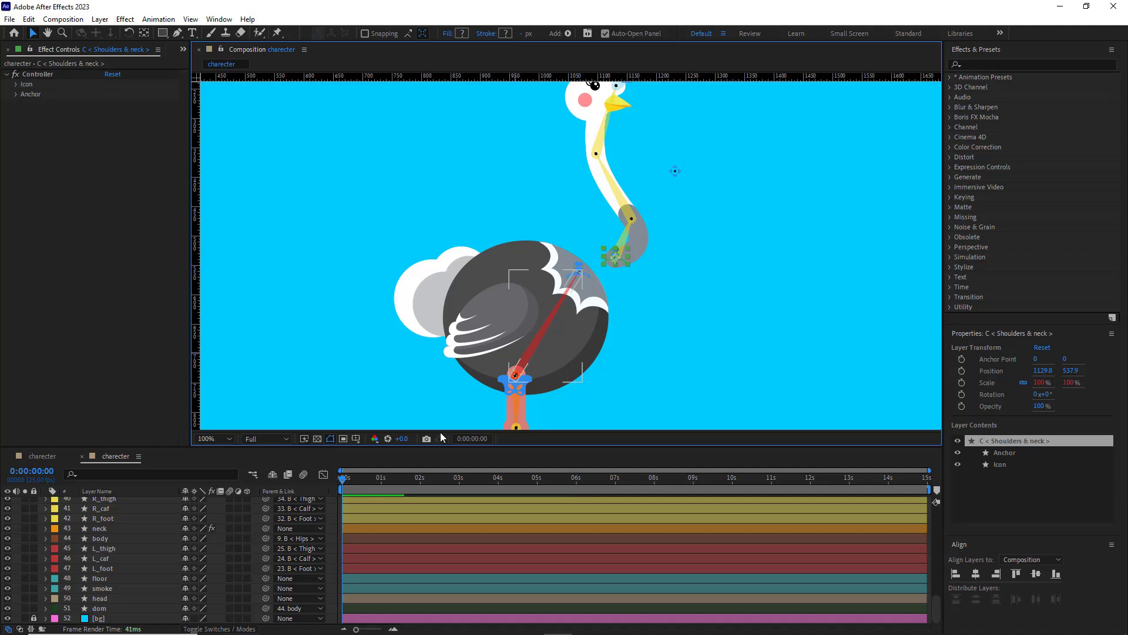
{"action": "scroll", "scroll_direction": "up", "scroll_amount": 3}
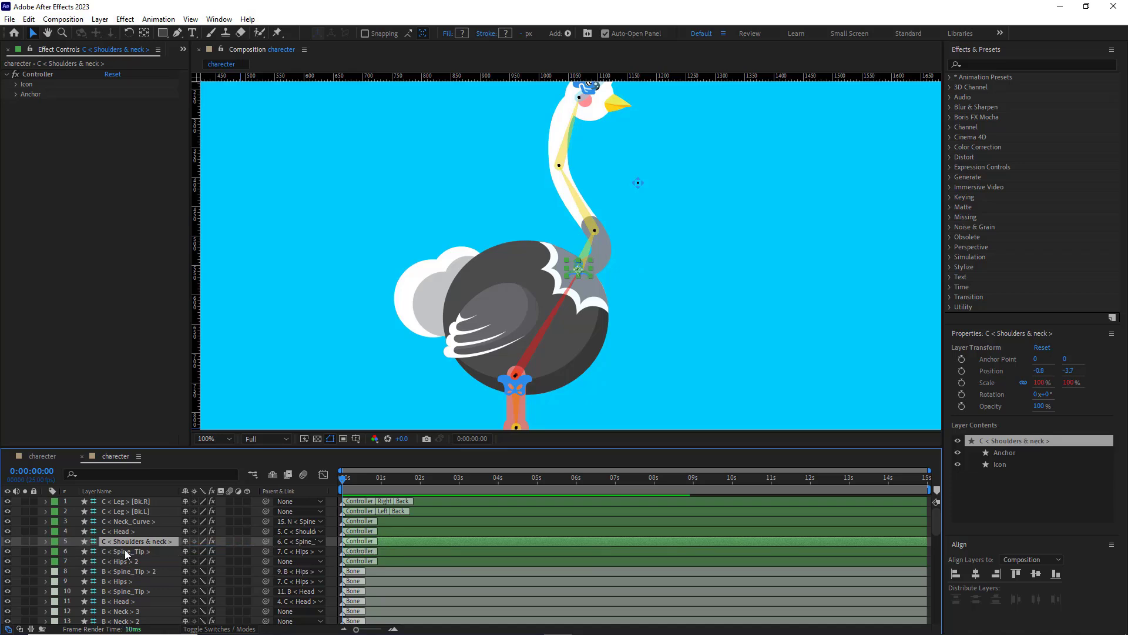
{"action": "scroll", "scroll_direction": "down", "scroll_amount": 3}
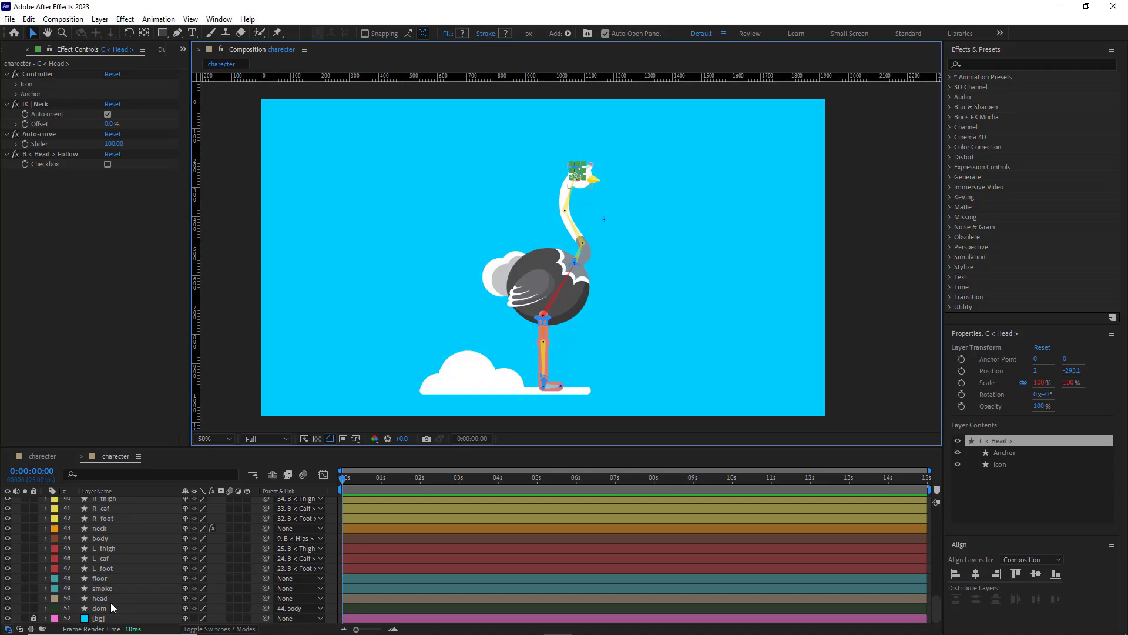
- Parent the head layer to the C < Head > controller
{"action": "left_click", "coordinate": [295, 599]}
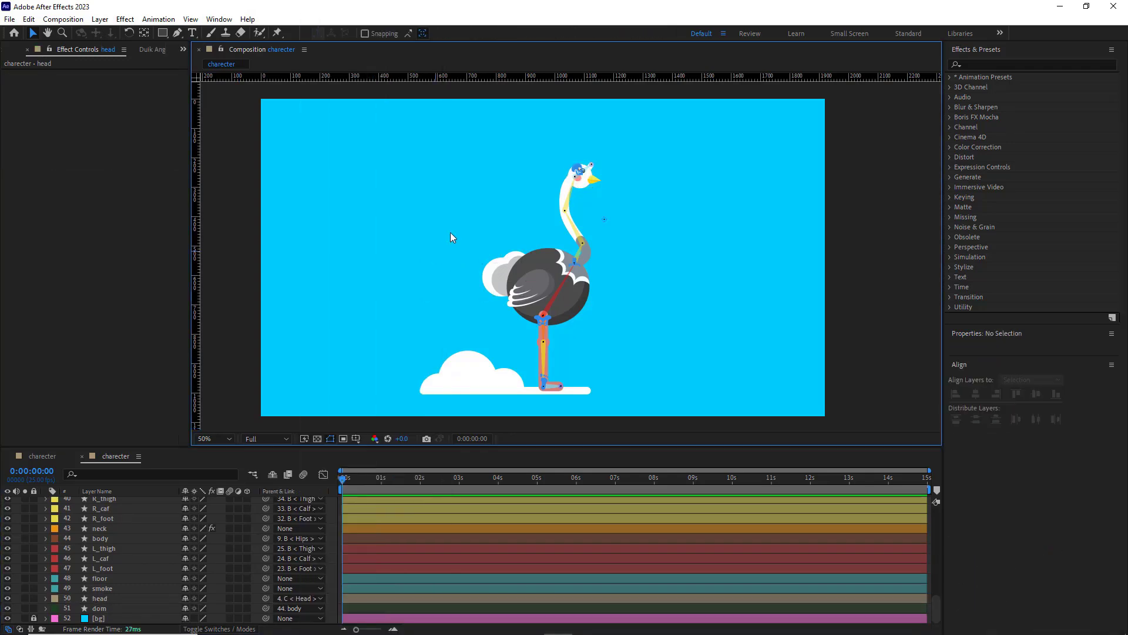
{"action": "left_click", "coordinate": [541, 322]}
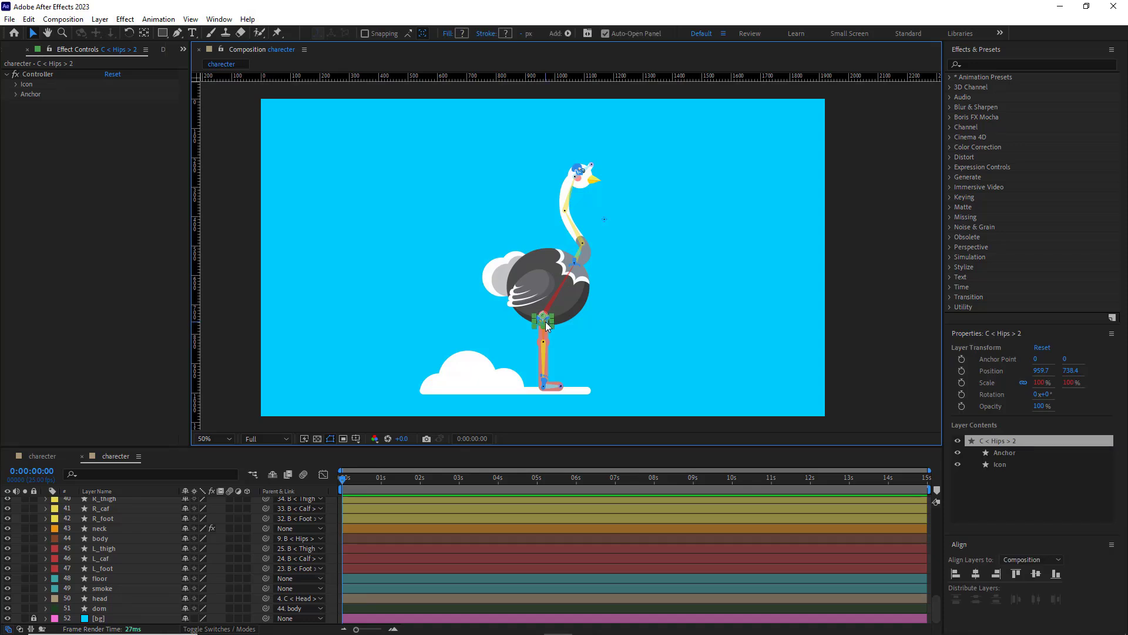